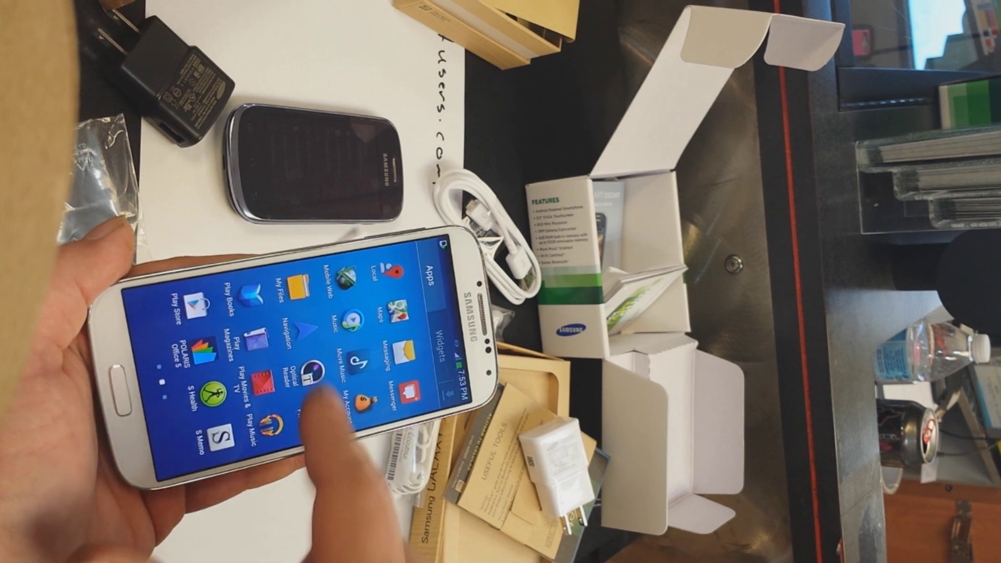
pyautogui.hscroll(-3)
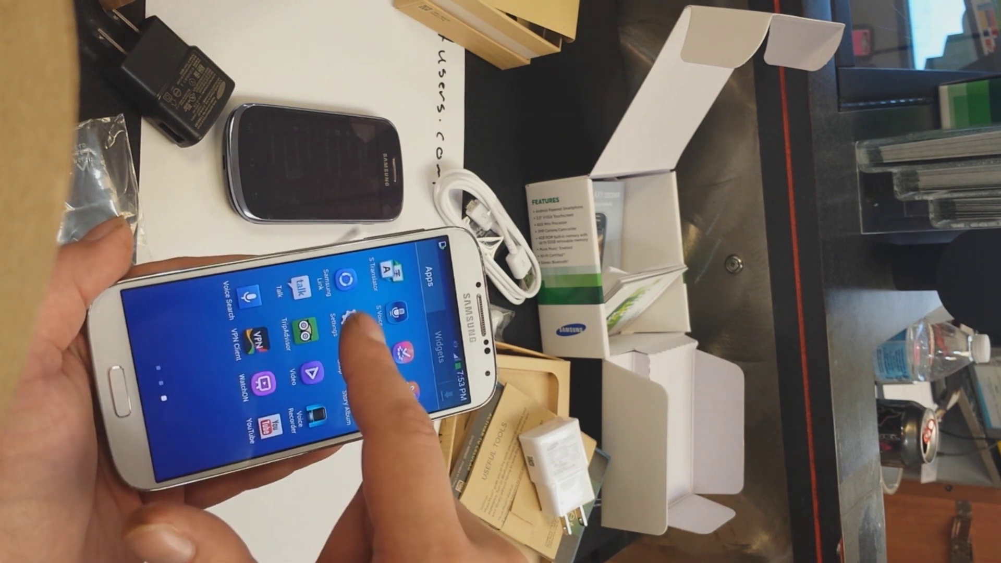